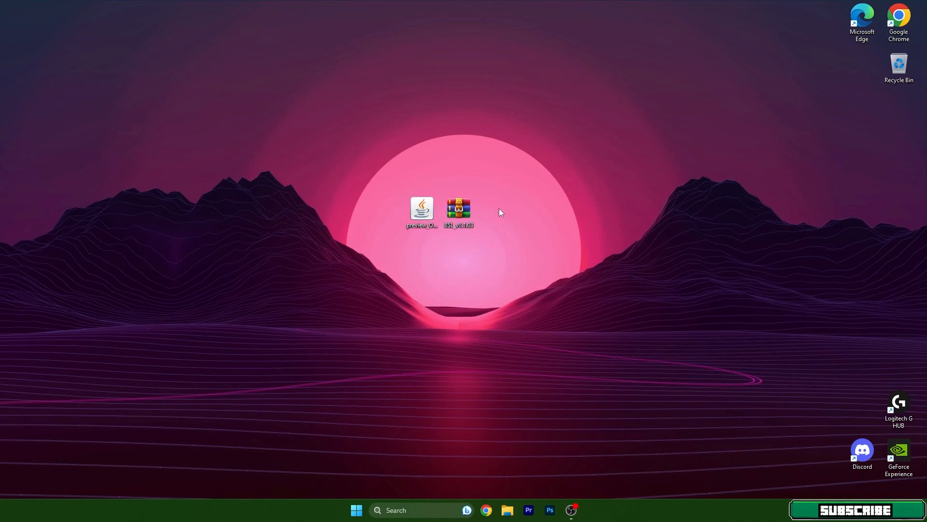
mouse_move(494, 204)
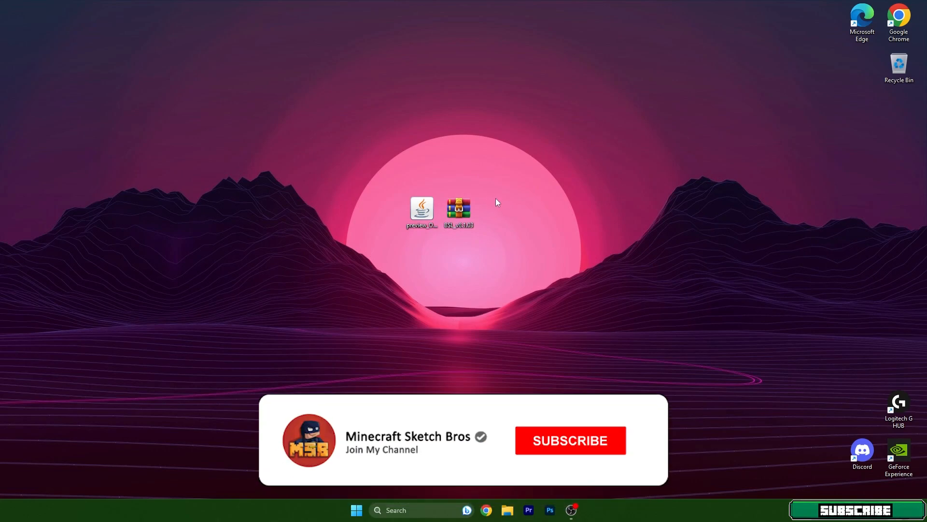
Move BSL_v8.1.03.zip from the desktop into %appdata%\.minecraft\shaderpacks and return to .minecraft.
left_click(569, 440)
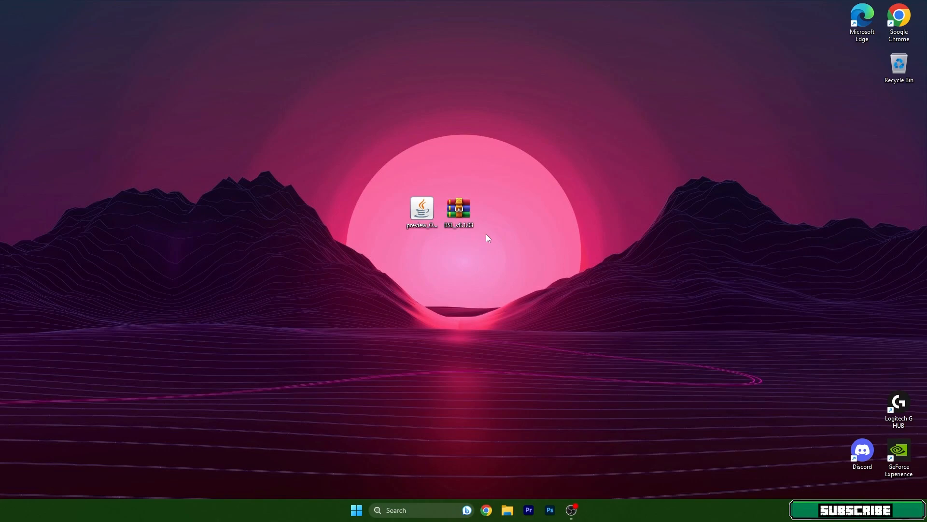
mouse_move(499, 239)
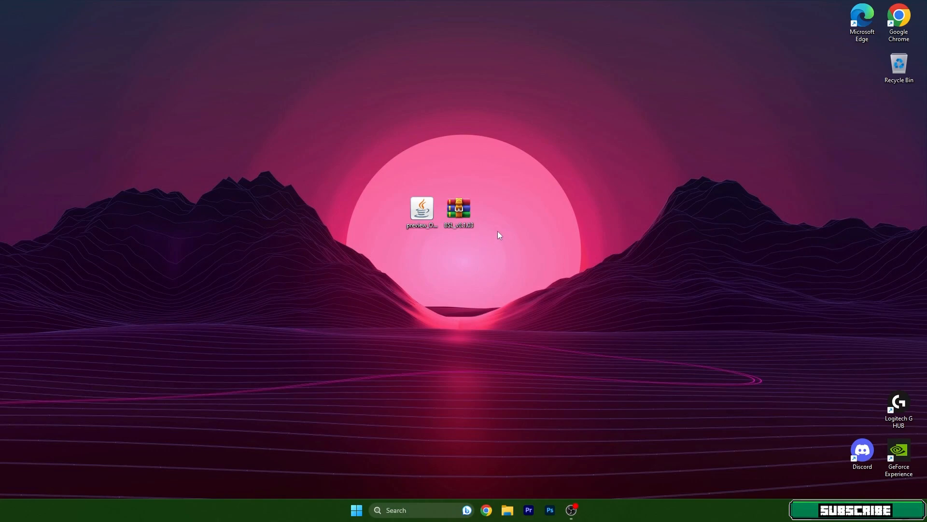
mouse_move(498, 234)
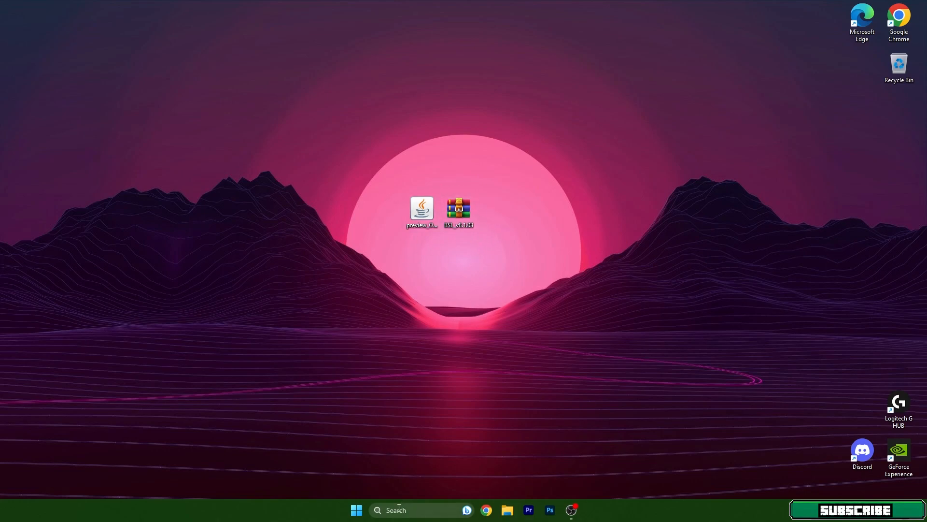
mouse_move(496, 231)
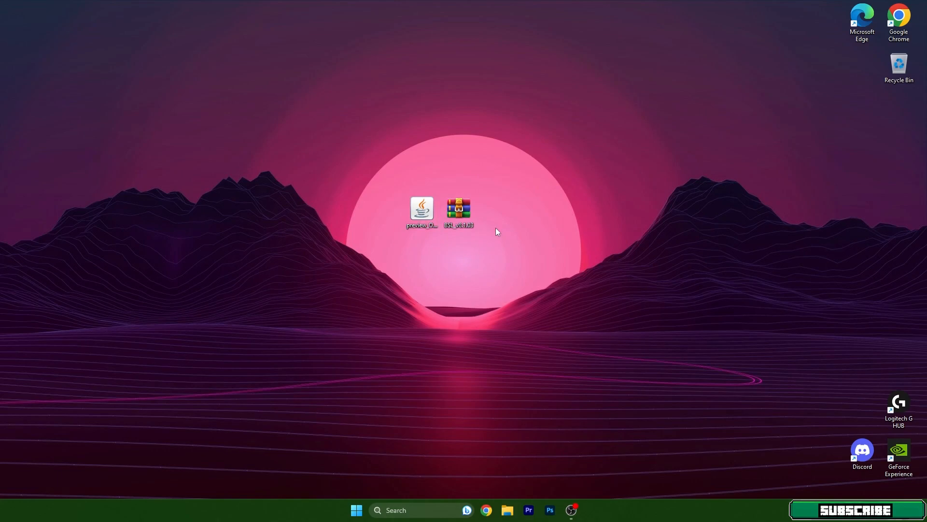
mouse_move(476, 373)
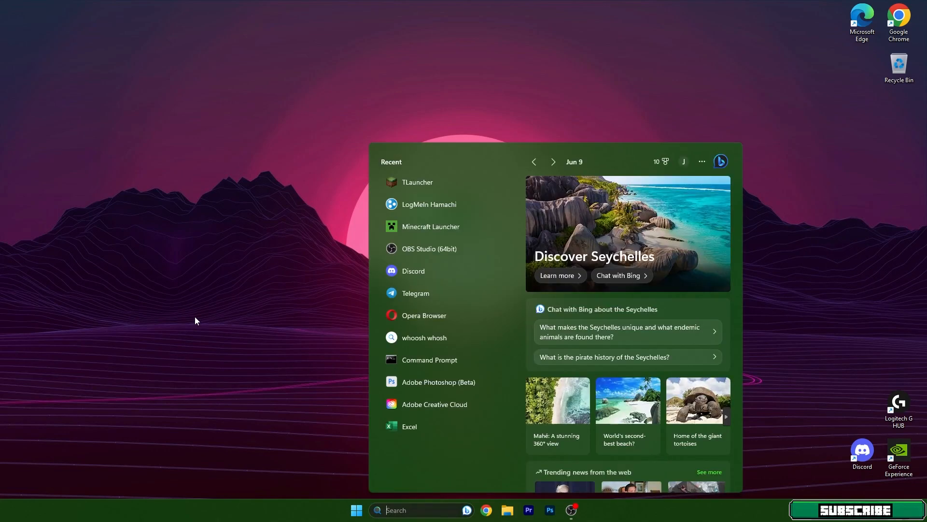
type("%appdata")
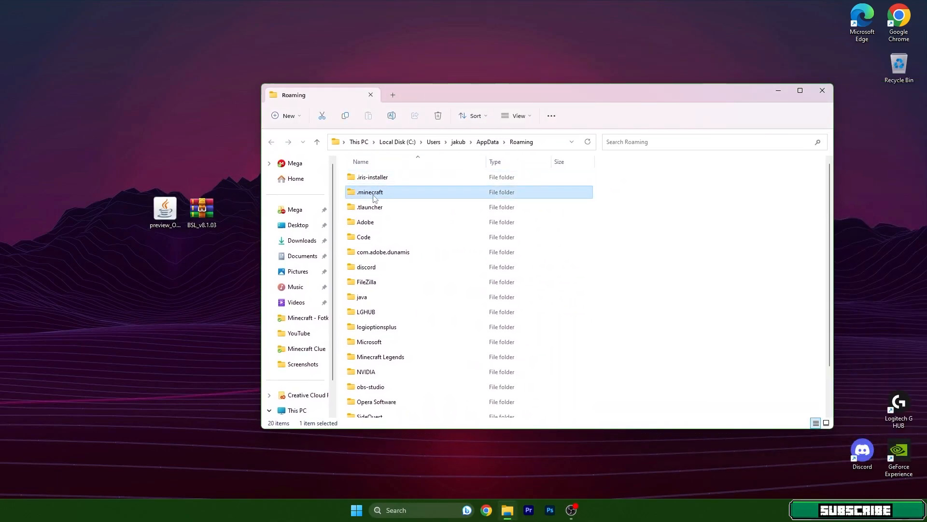
double_click(370, 191)
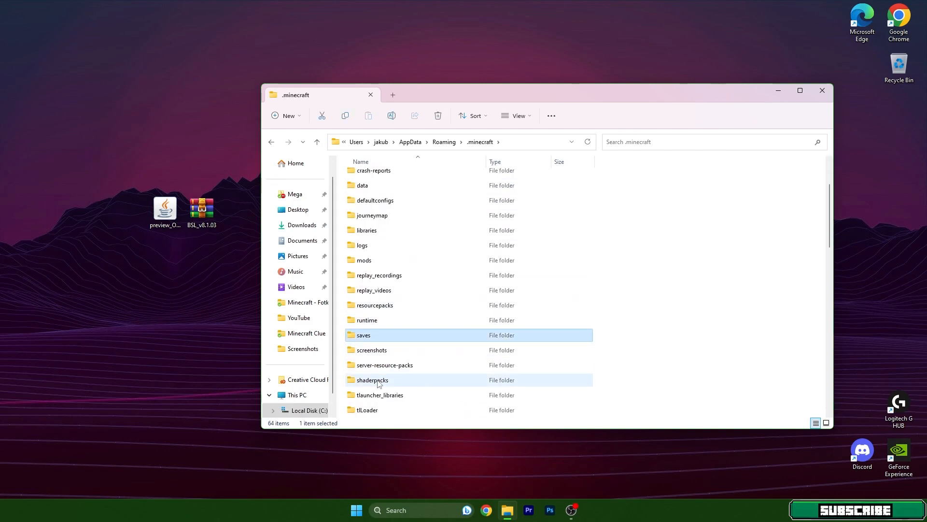
double_click(373, 380)
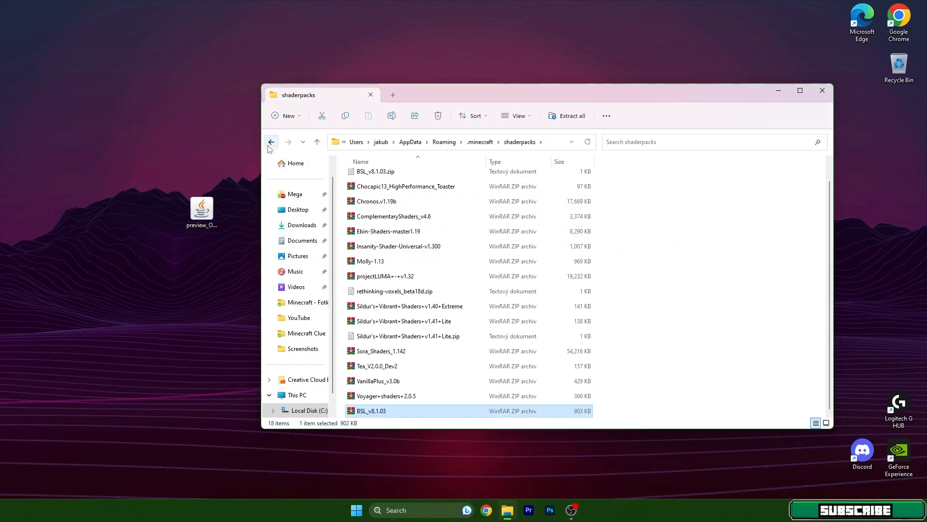
left_click(270, 142)
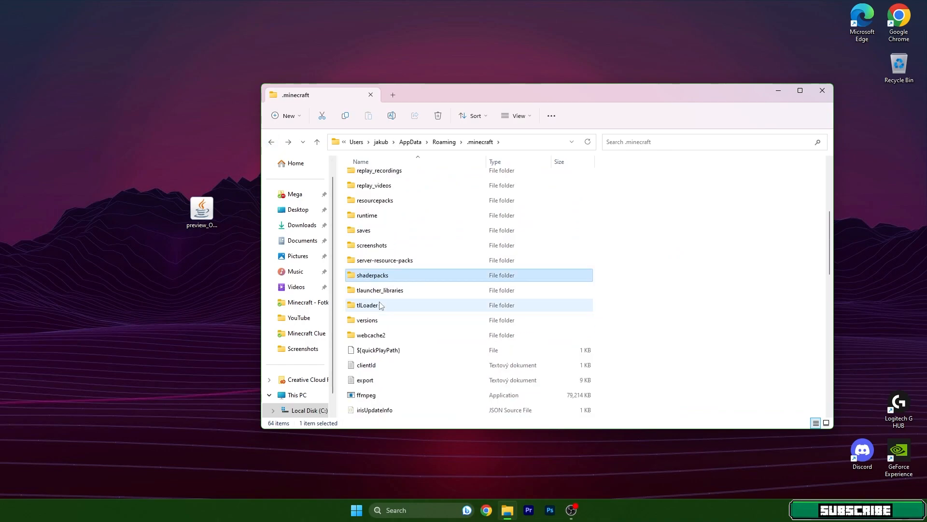
Run the OptiFine HD Ultra I5 pre3 jar from the versions folder and install it for Minecraft 1.20.
double_click(367, 319)
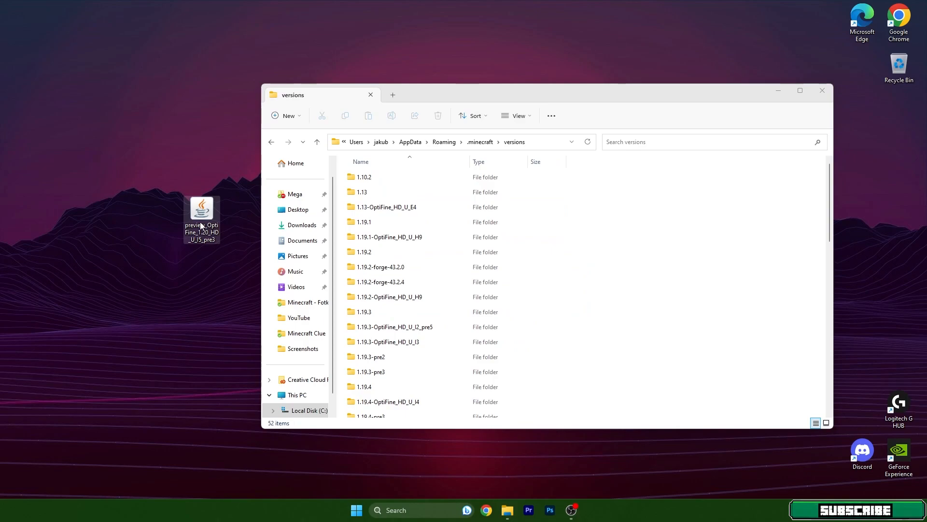
double_click(200, 207)
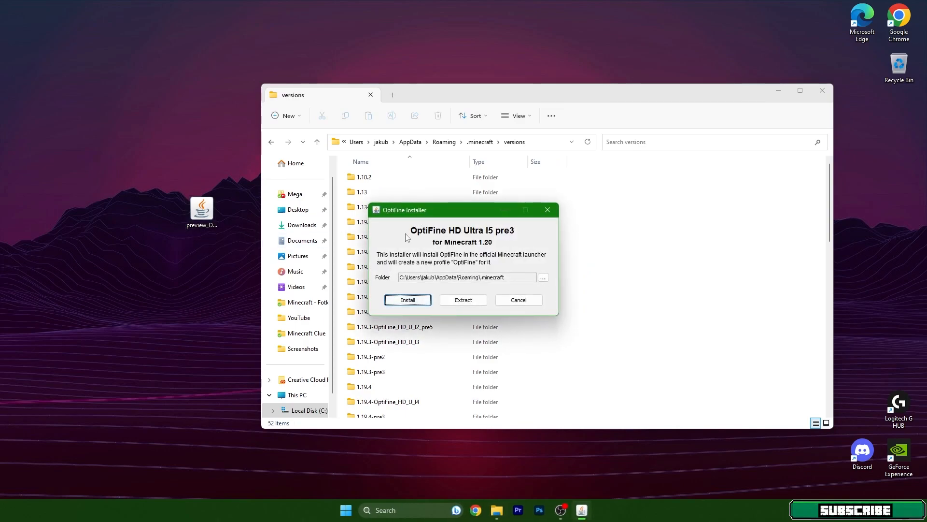
mouse_move(454, 278)
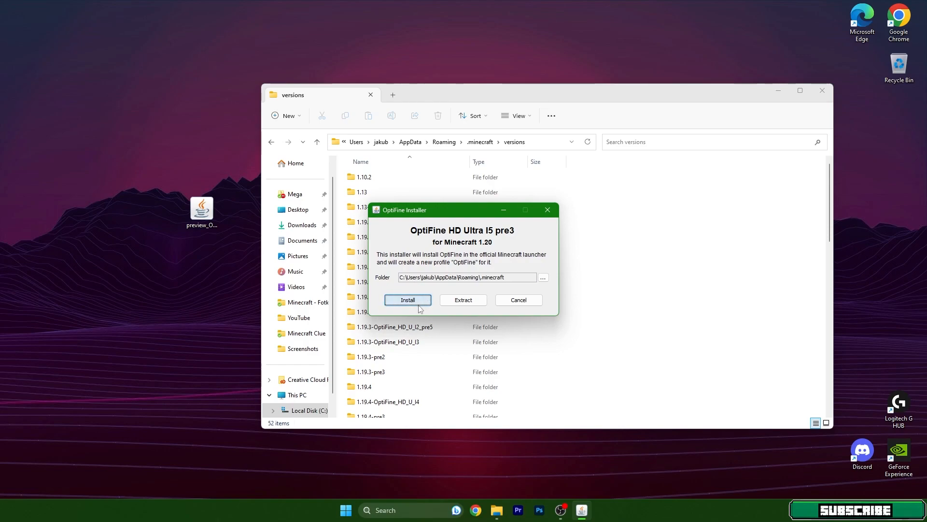
left_click(408, 299)
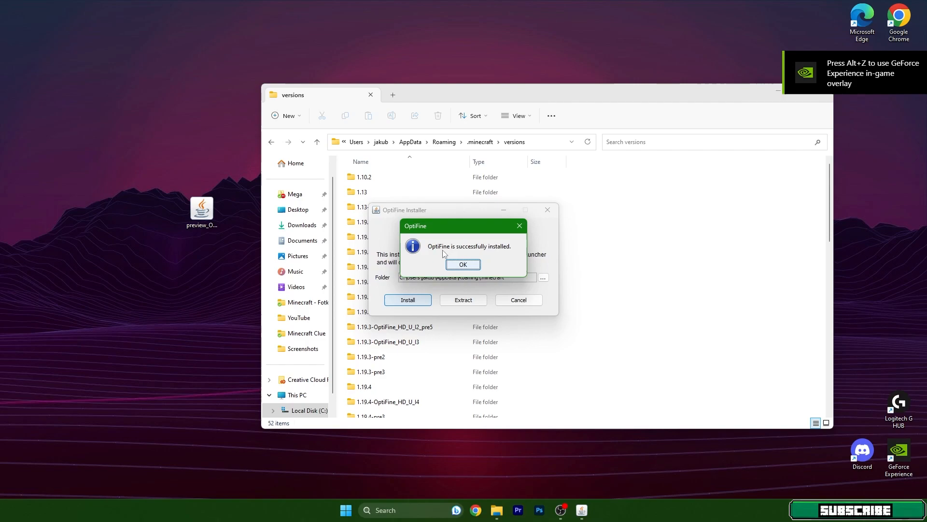
left_click(463, 264)
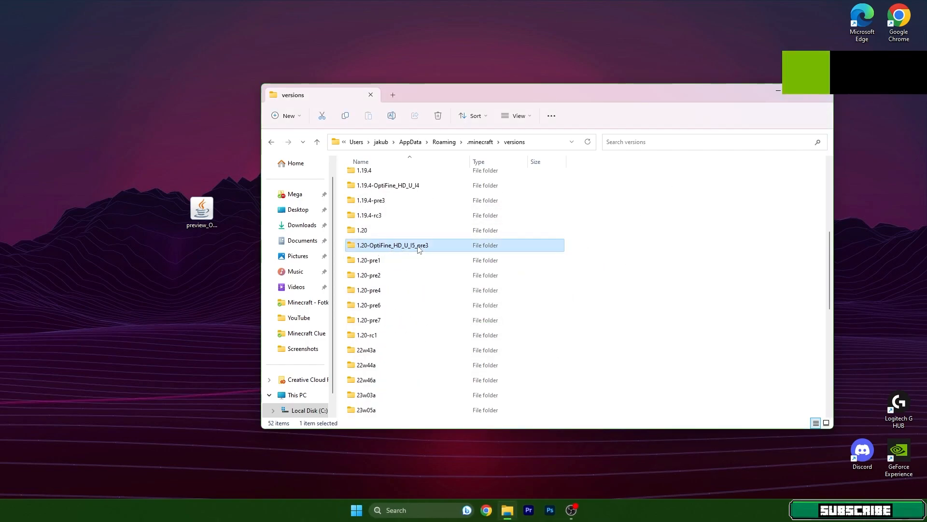
mouse_move(391, 244)
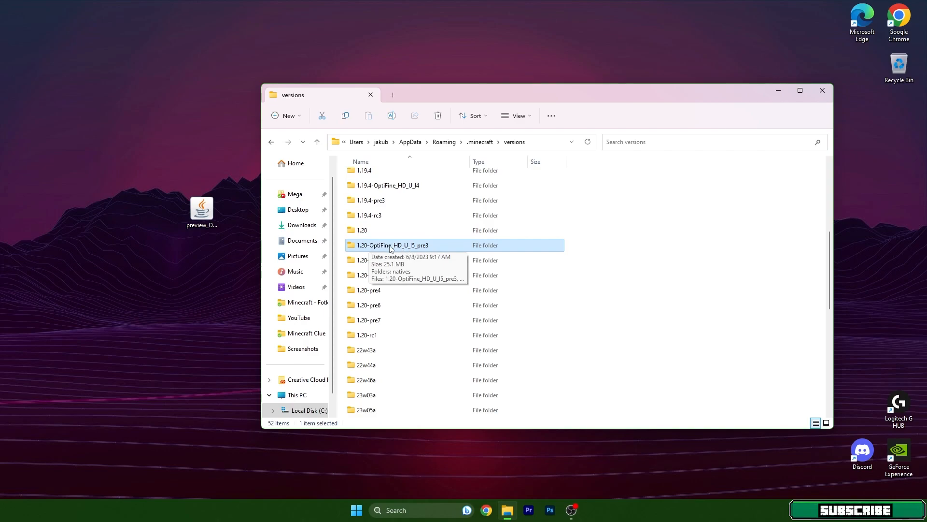
mouse_move(155, 206)
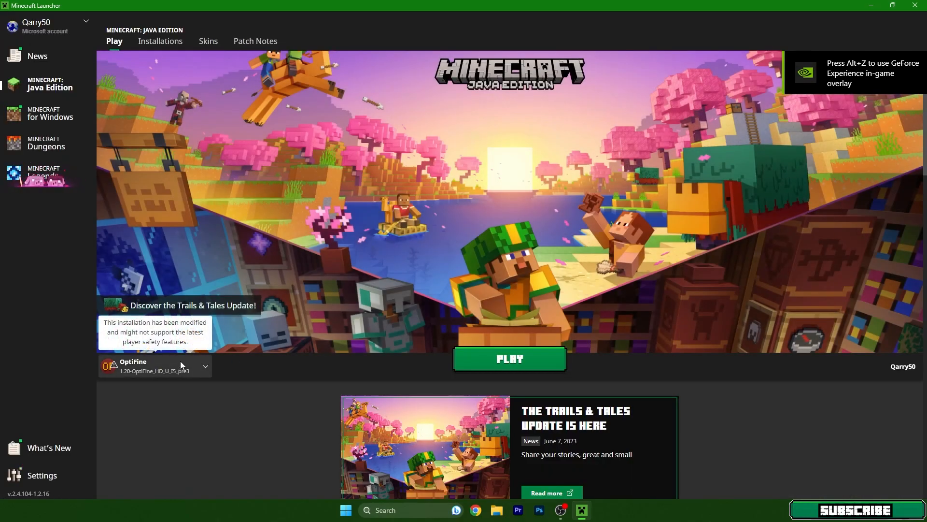
mouse_move(162, 376)
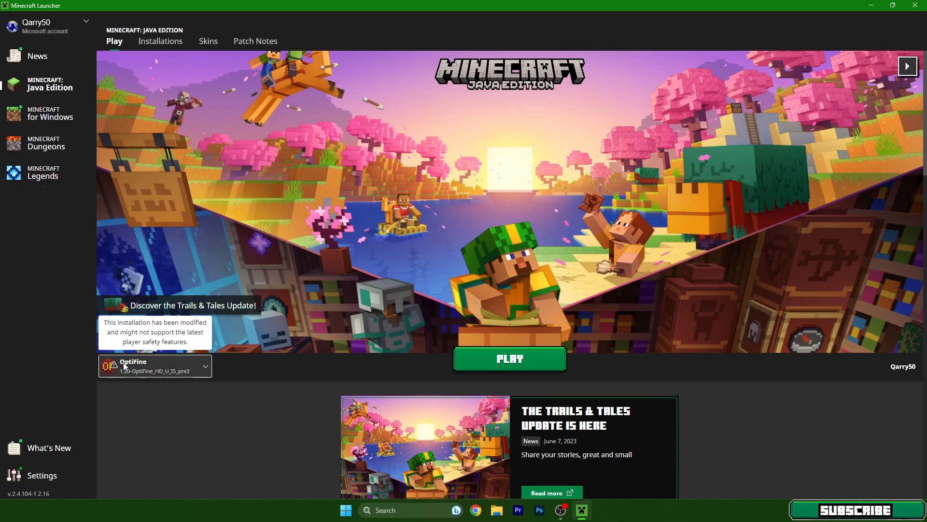
Select the 1.20-OptiFine_HD_U_I5_pre3 installation in the launcher and play it.
left_click(509, 359)
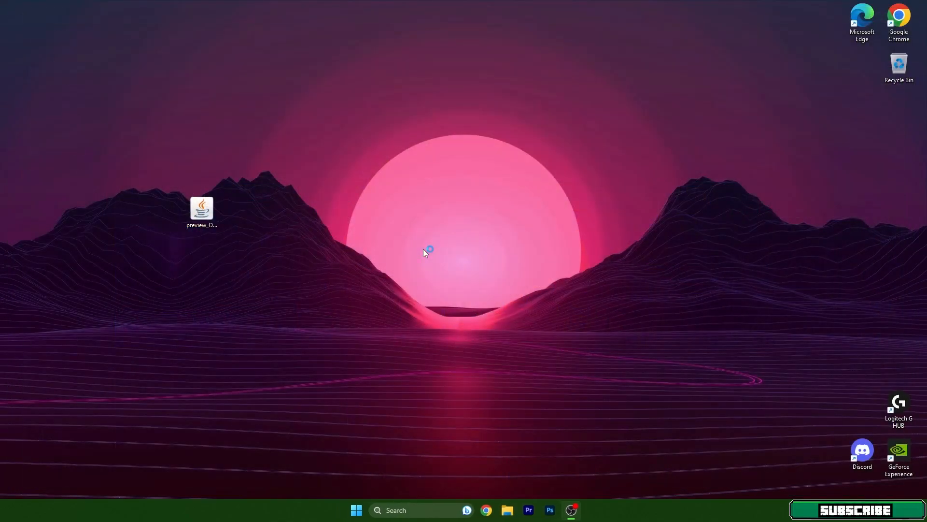
mouse_move(412, 263)
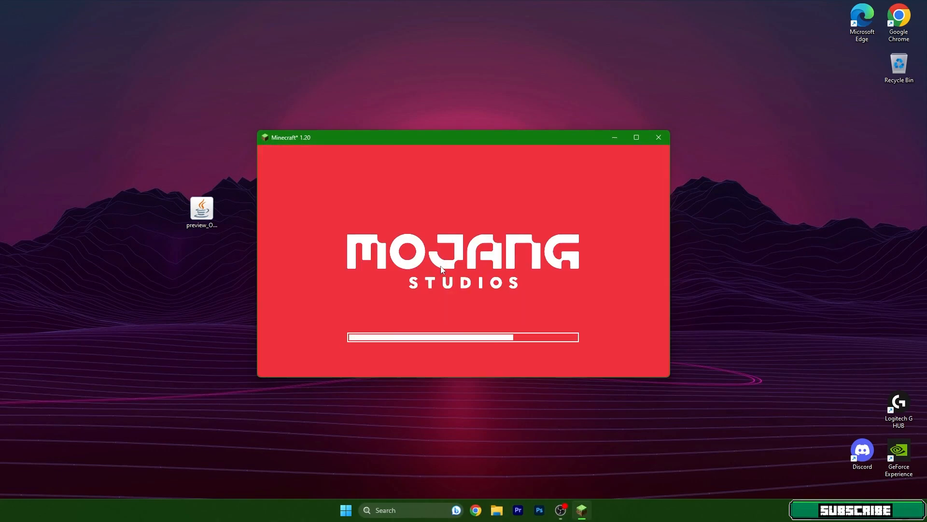
mouse_move(589, 159)
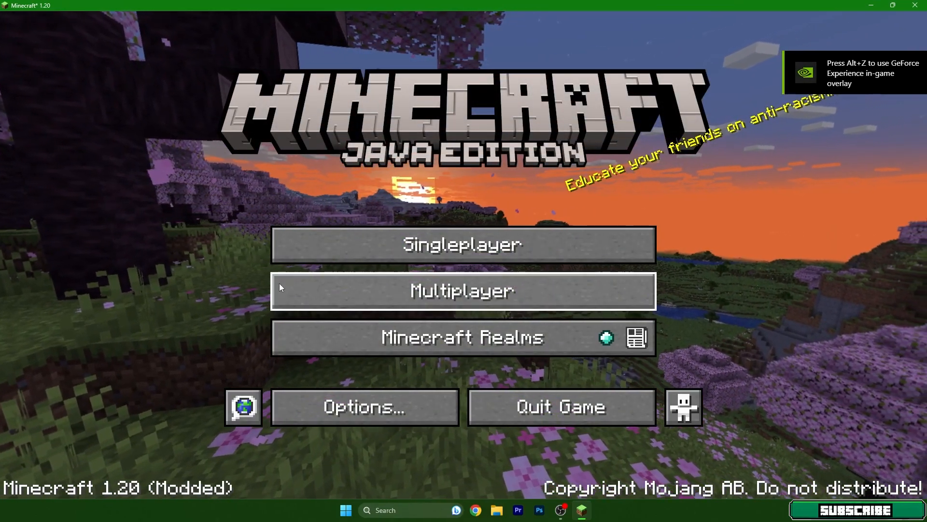
Enter Singleplayer and load the desert world on modded 1.20.
left_click(462, 244)
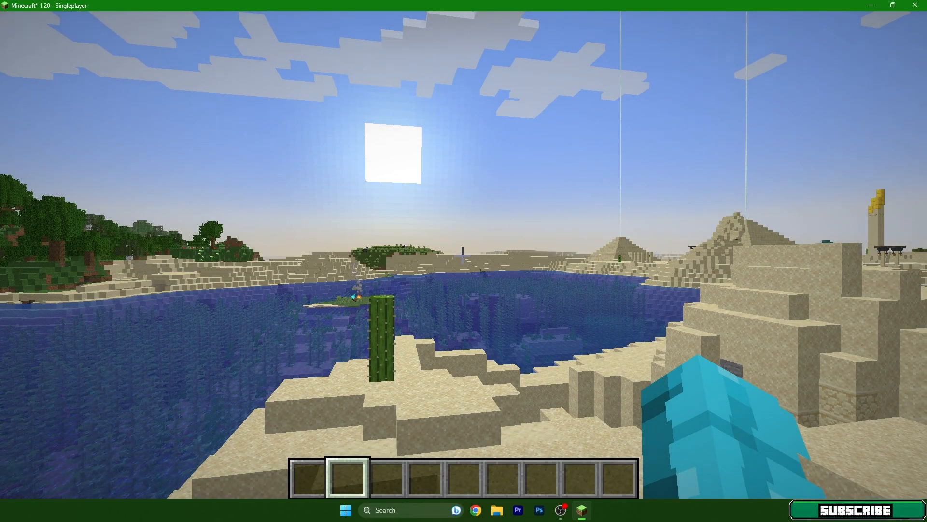
Activate the BSL_v8.1.03.zip shader pack in Video Settings > Shaders and return to the world.
key("Escape")
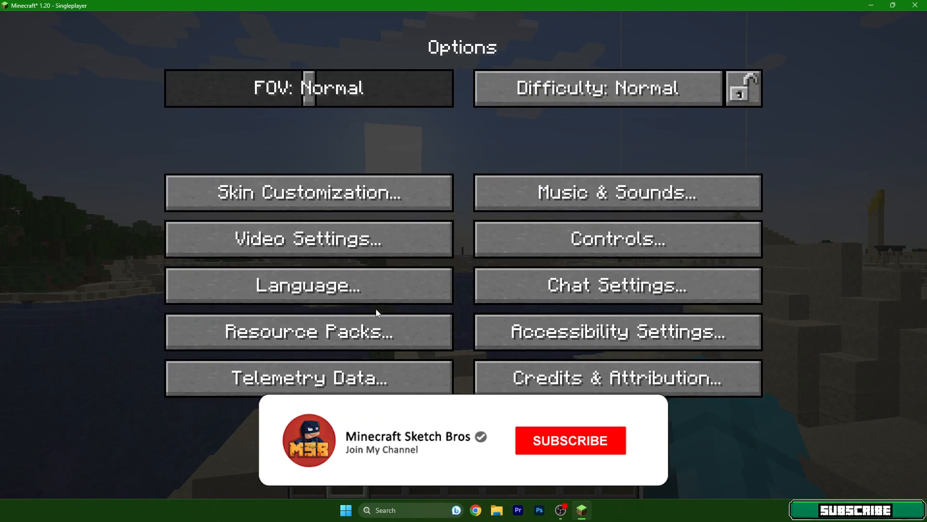
left_click(308, 239)
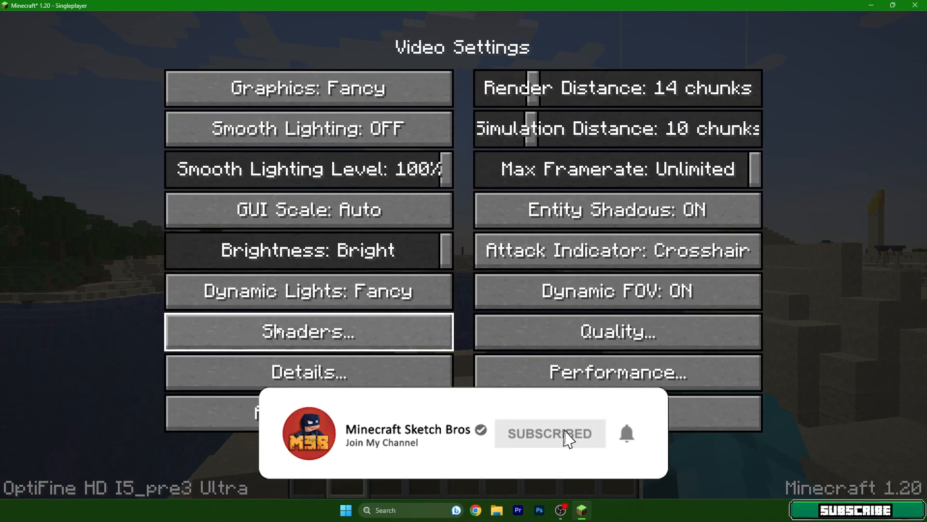
left_click(308, 331)
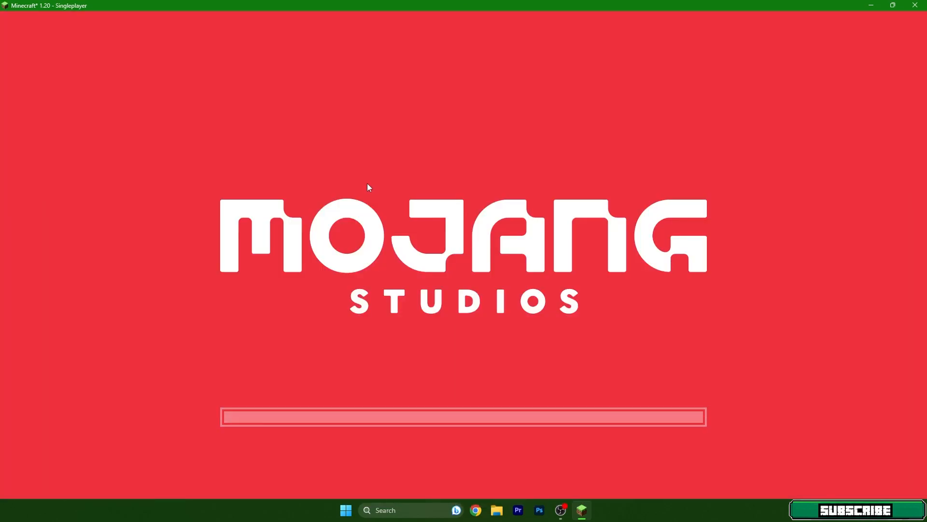
mouse_move(318, 186)
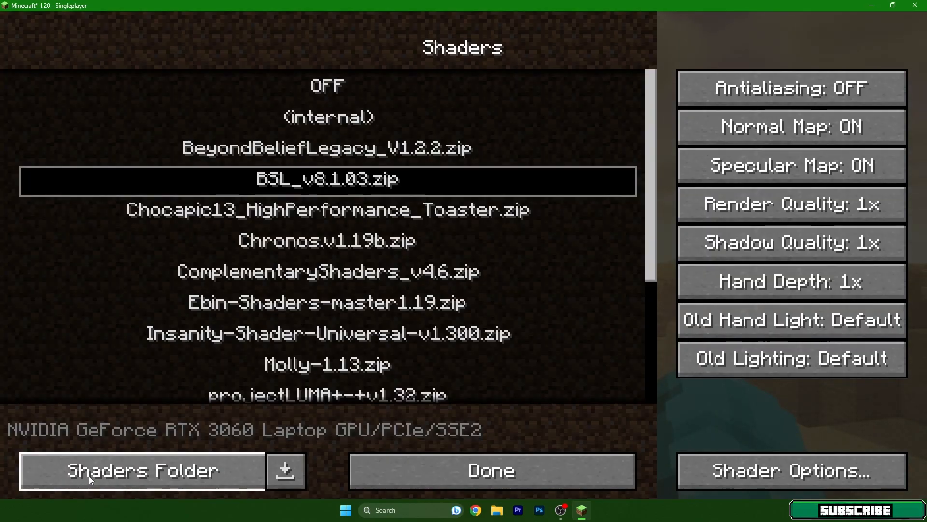
left_click(141, 470)
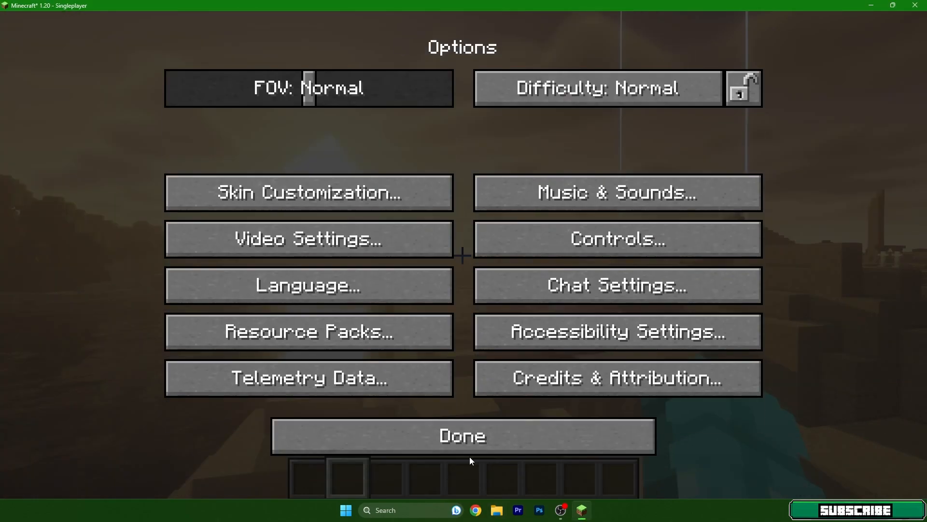
left_click(463, 436)
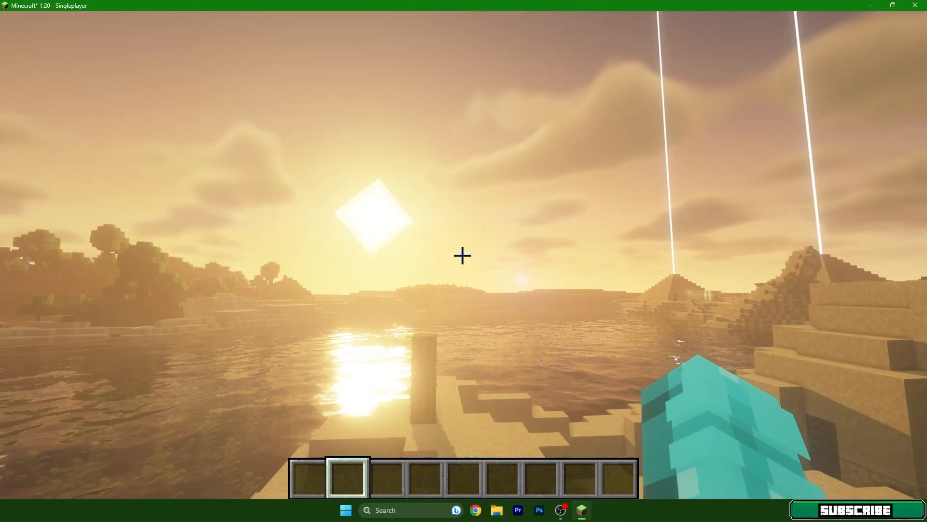
mouse_move(463, 255)
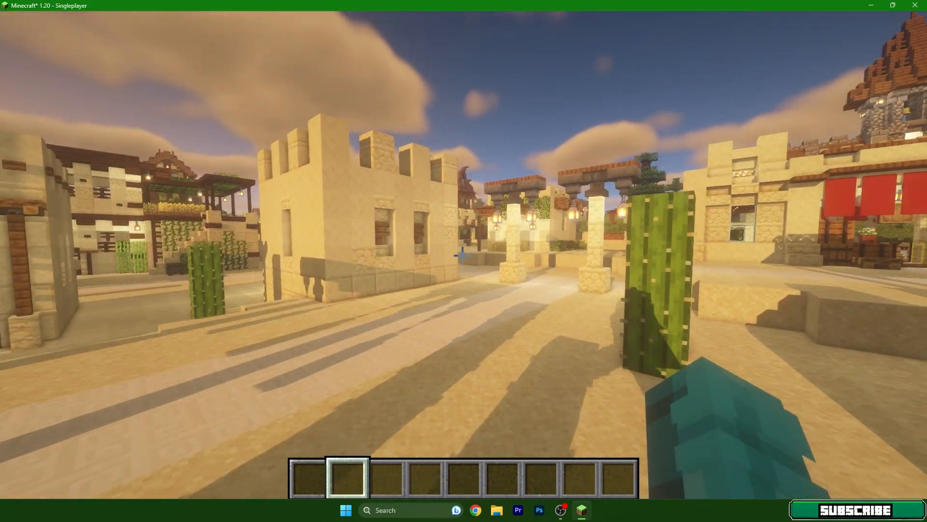
mouse_move(463, 255)
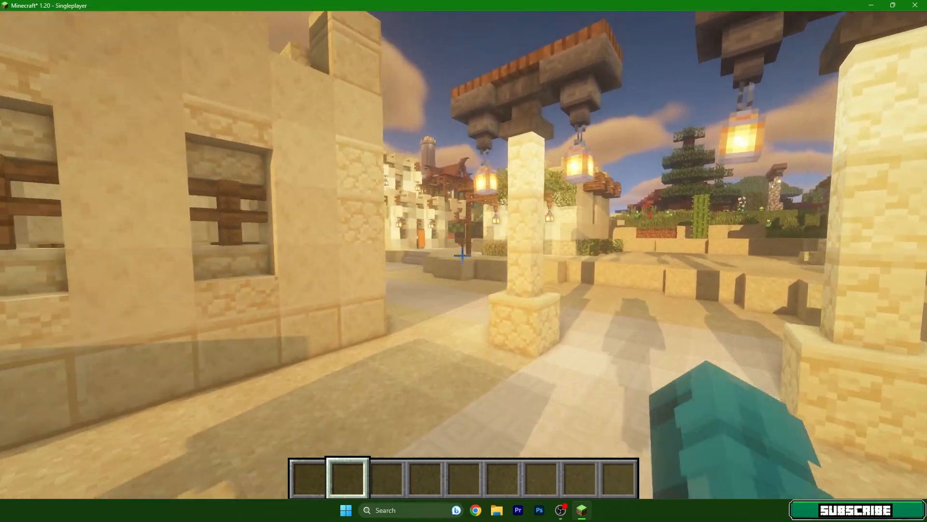